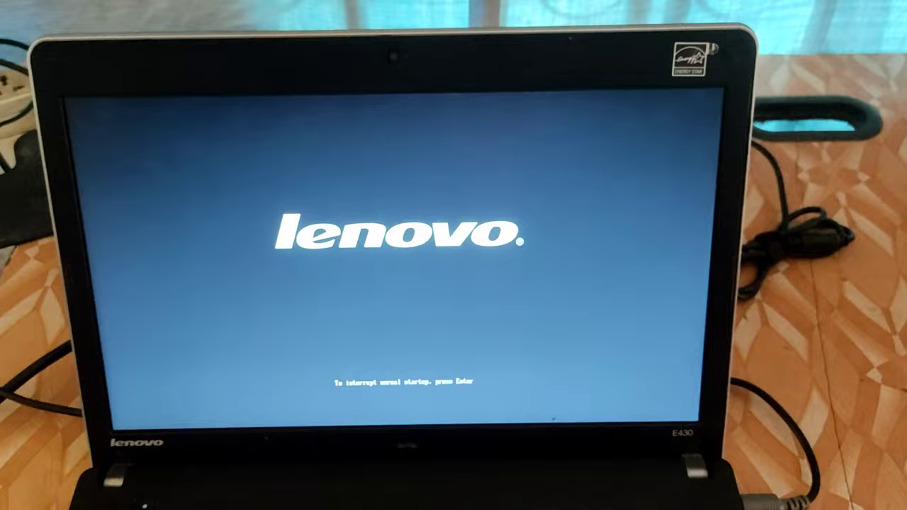
Step: Interrupt normal startup and enter ThinkPad Setup from the Lenovo boot screen
{"action": "key", "text": "enter"}
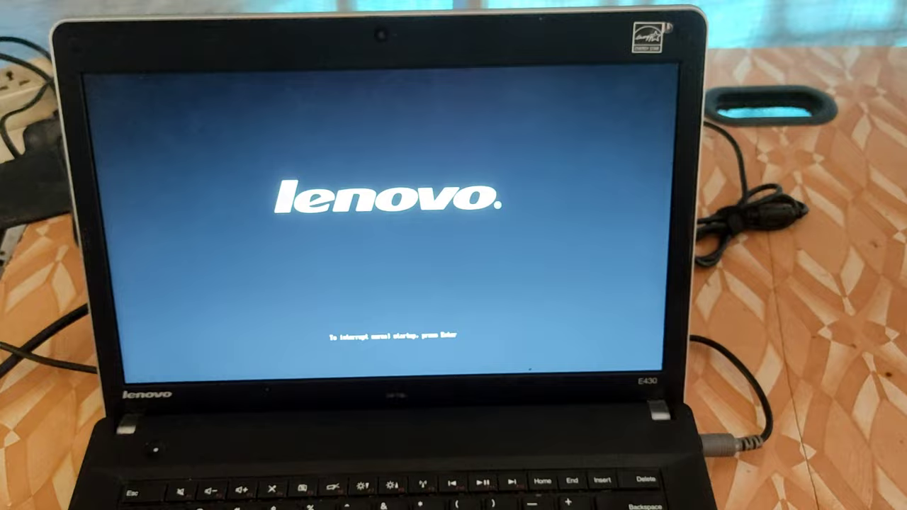
{"action": "key", "text": "enter"}
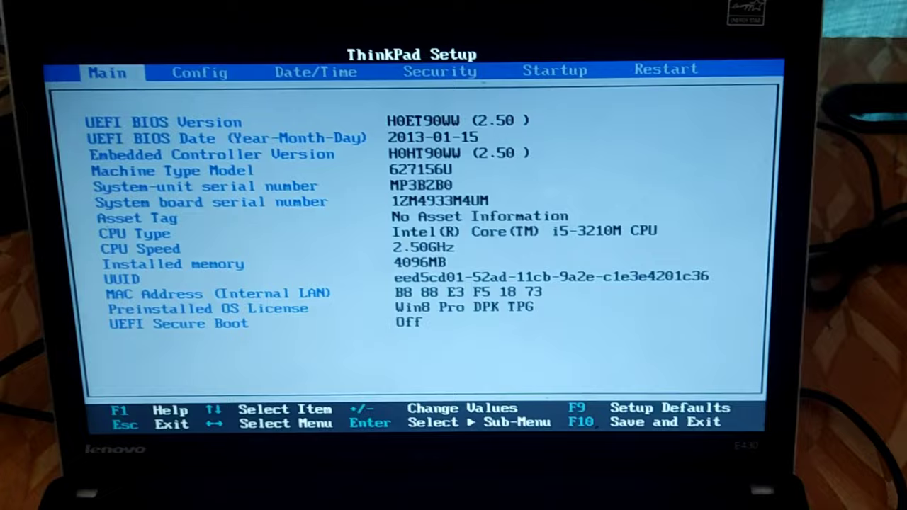
{"action": "left_click", "coordinate": [555, 69]}
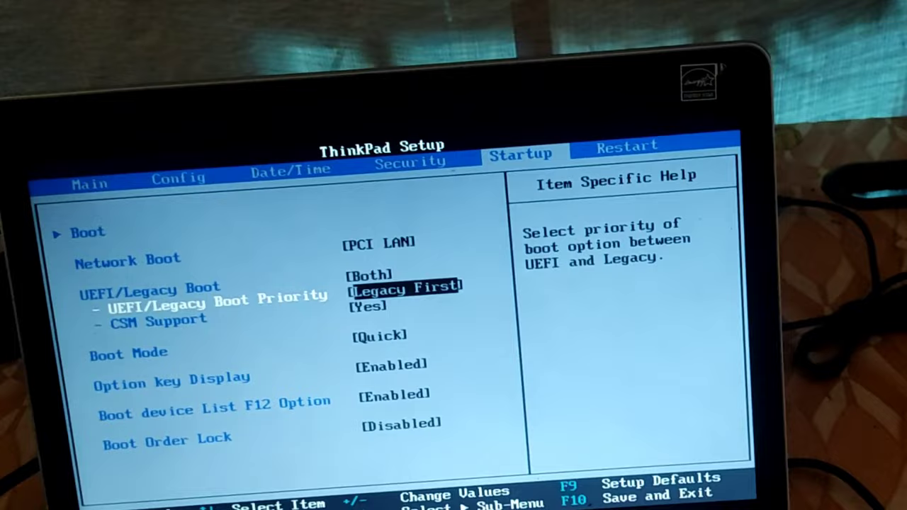
Step: Move the selection on the Startup page to the UEFI/Legacy Boot entry
{"action": "key", "text": "up"}
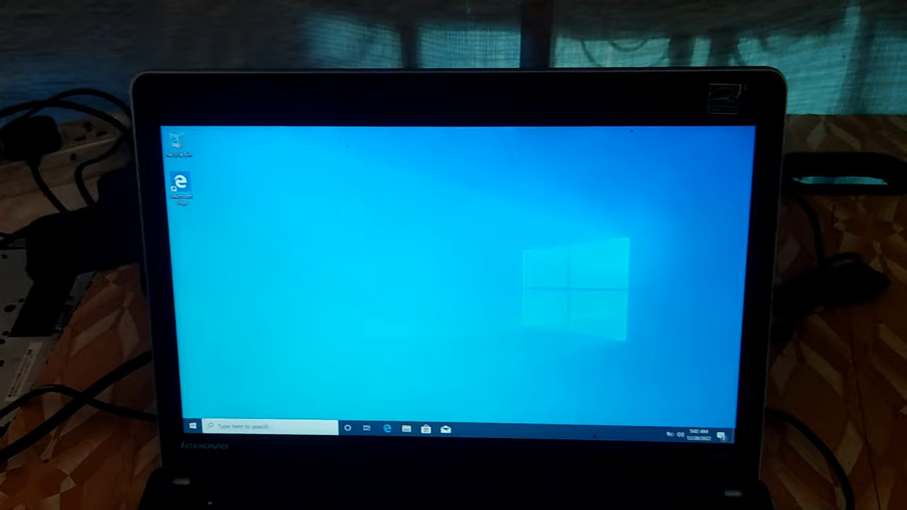
Step: Show the Start menu with its app list and tiles on the Windows 10 desktop
{"action": "left_click", "coordinate": [192, 425]}
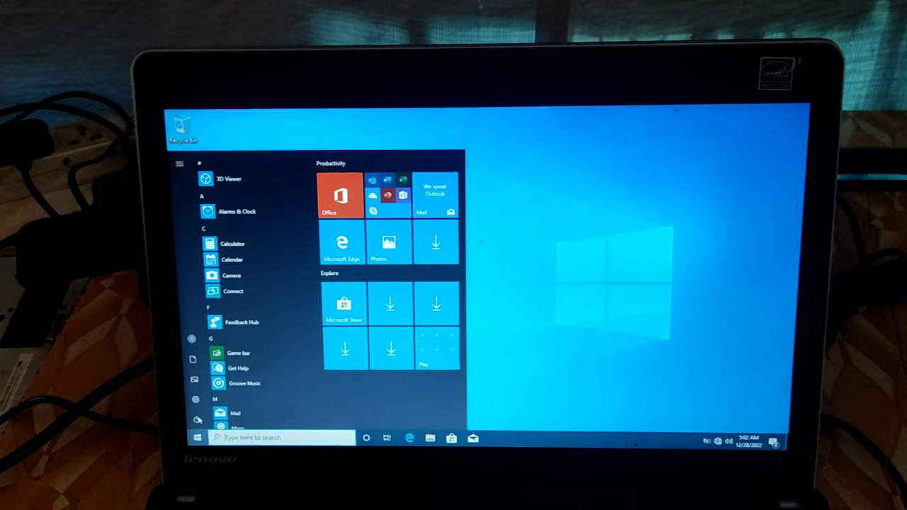